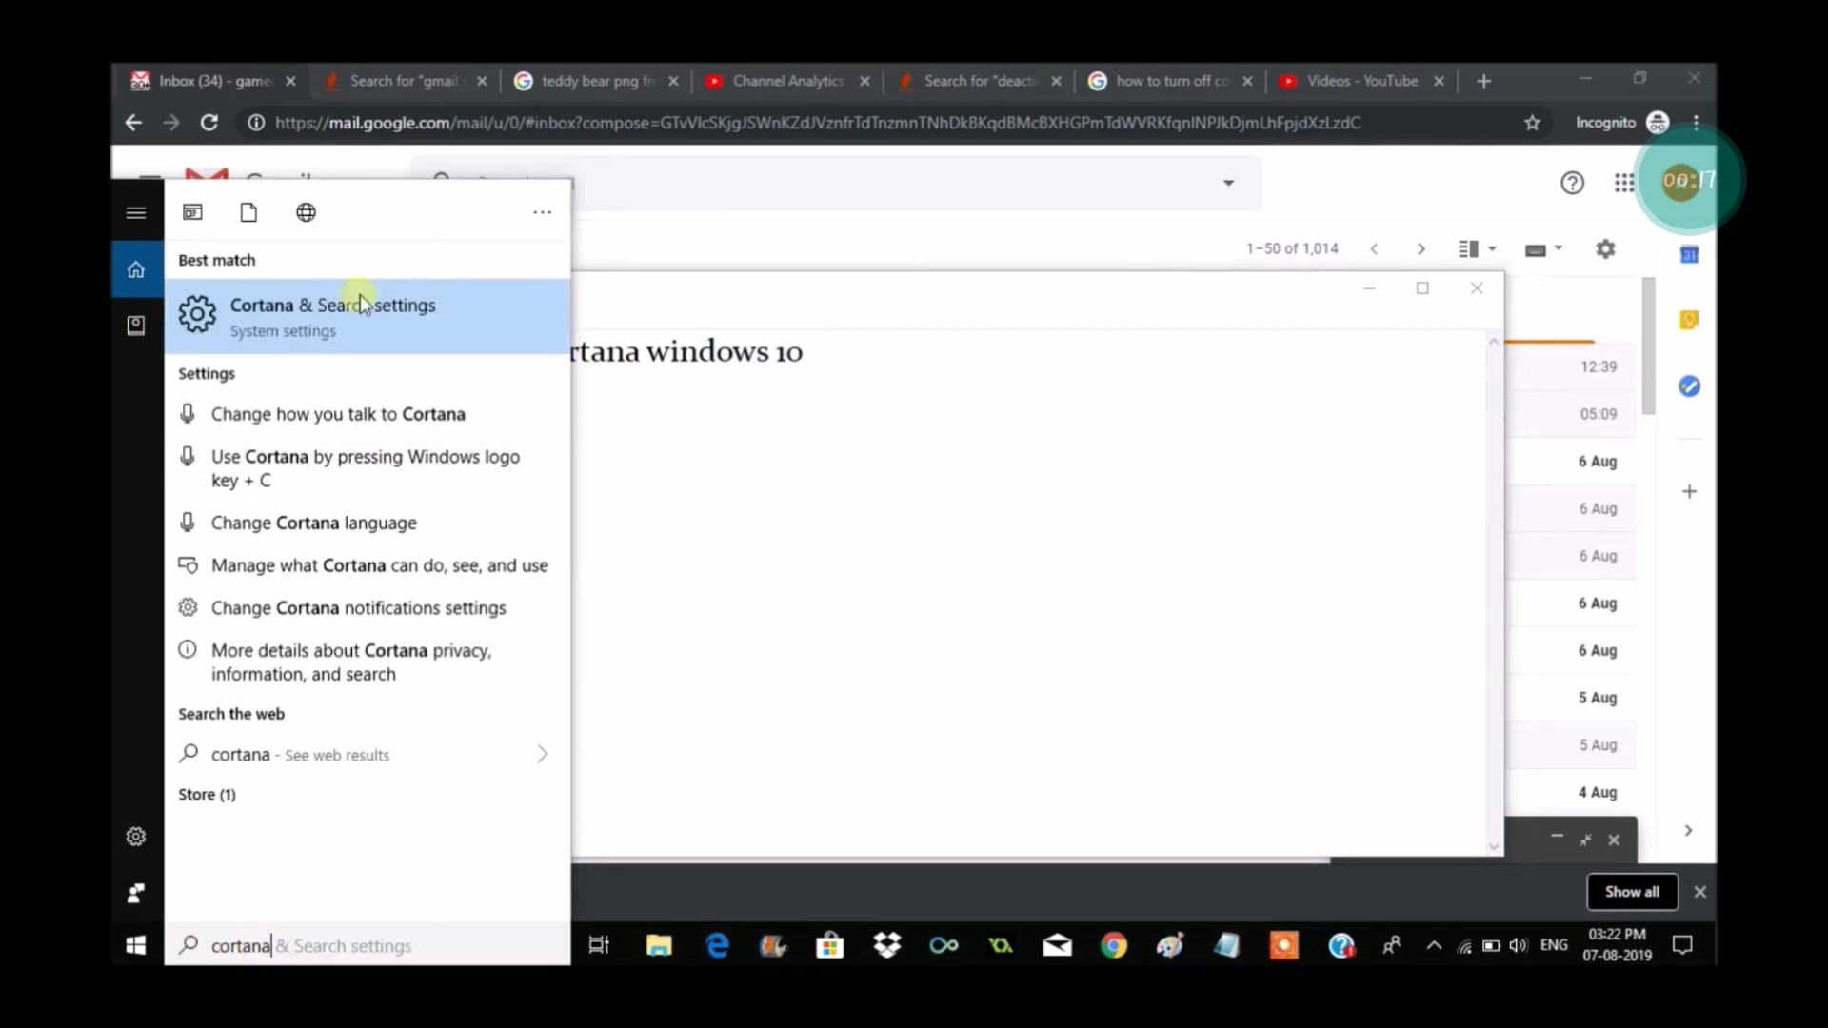
{"action": "mouse_move", "coordinate": [302, 324]}
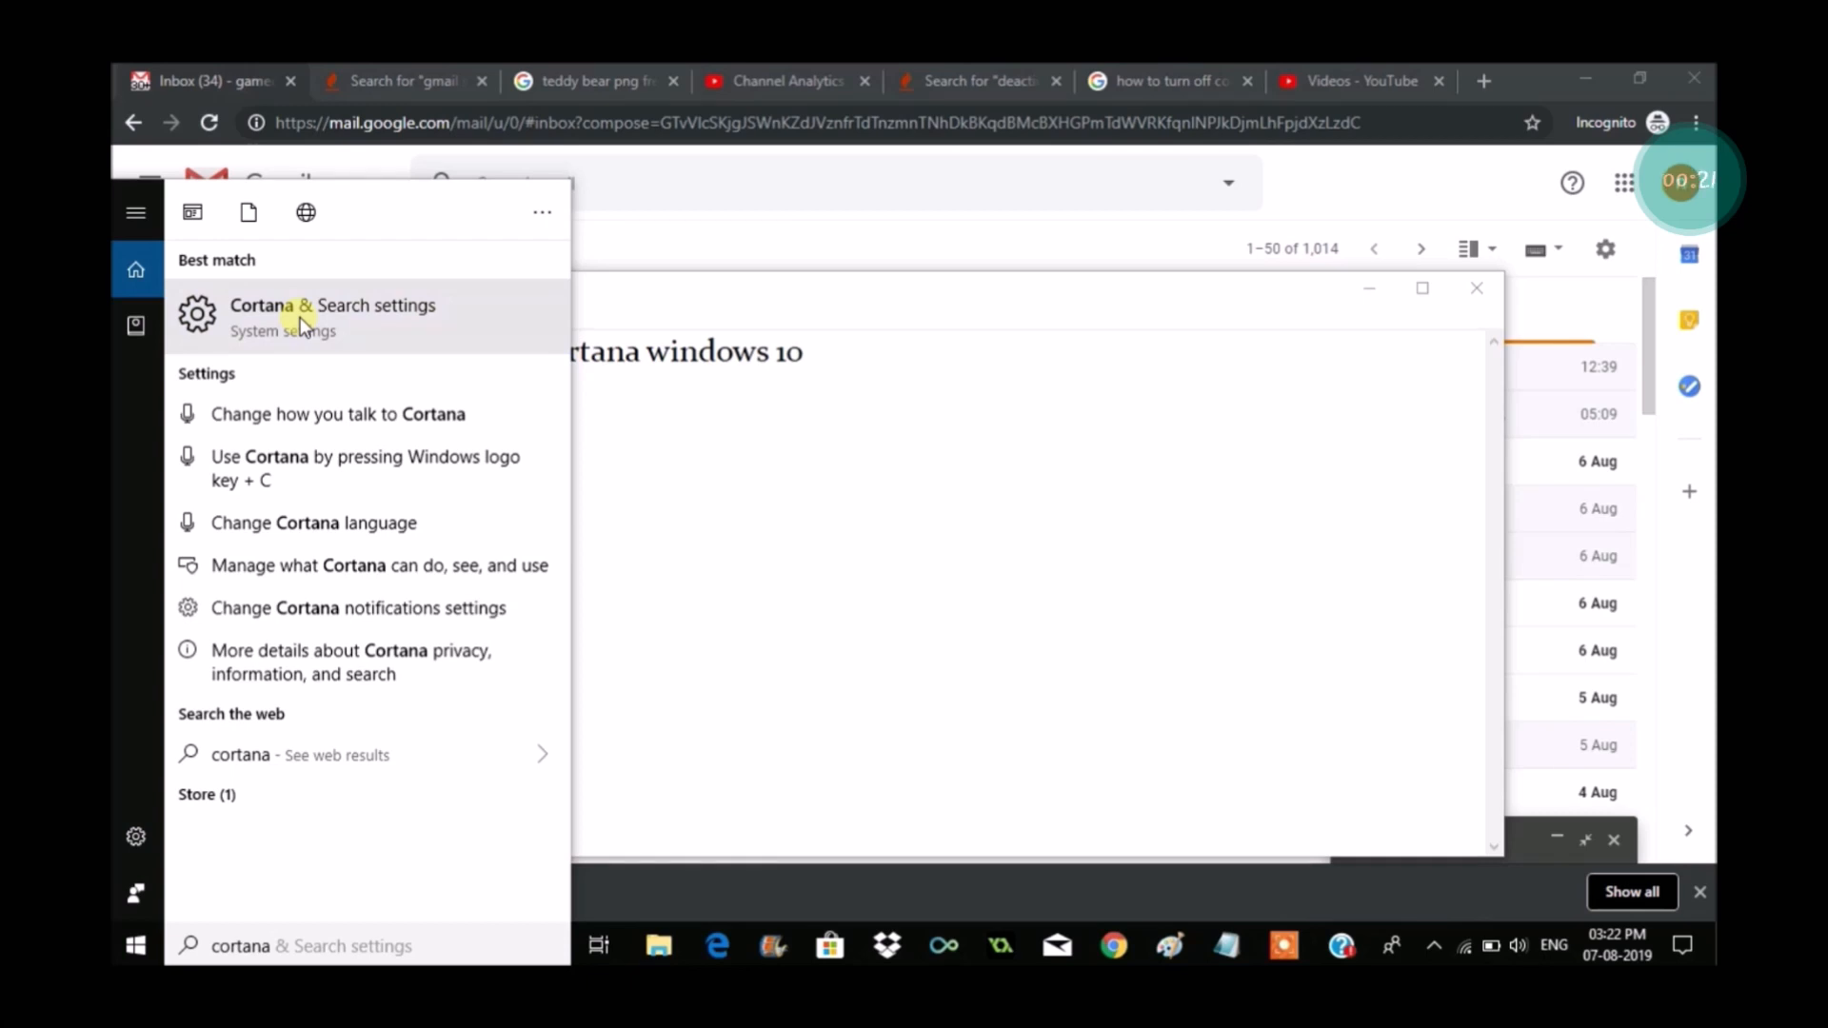
Step: Open Cortana & Search settings to the Talk to Cortana page, dismissing the listening pane
{"action": "left_click", "coordinate": [332, 317]}
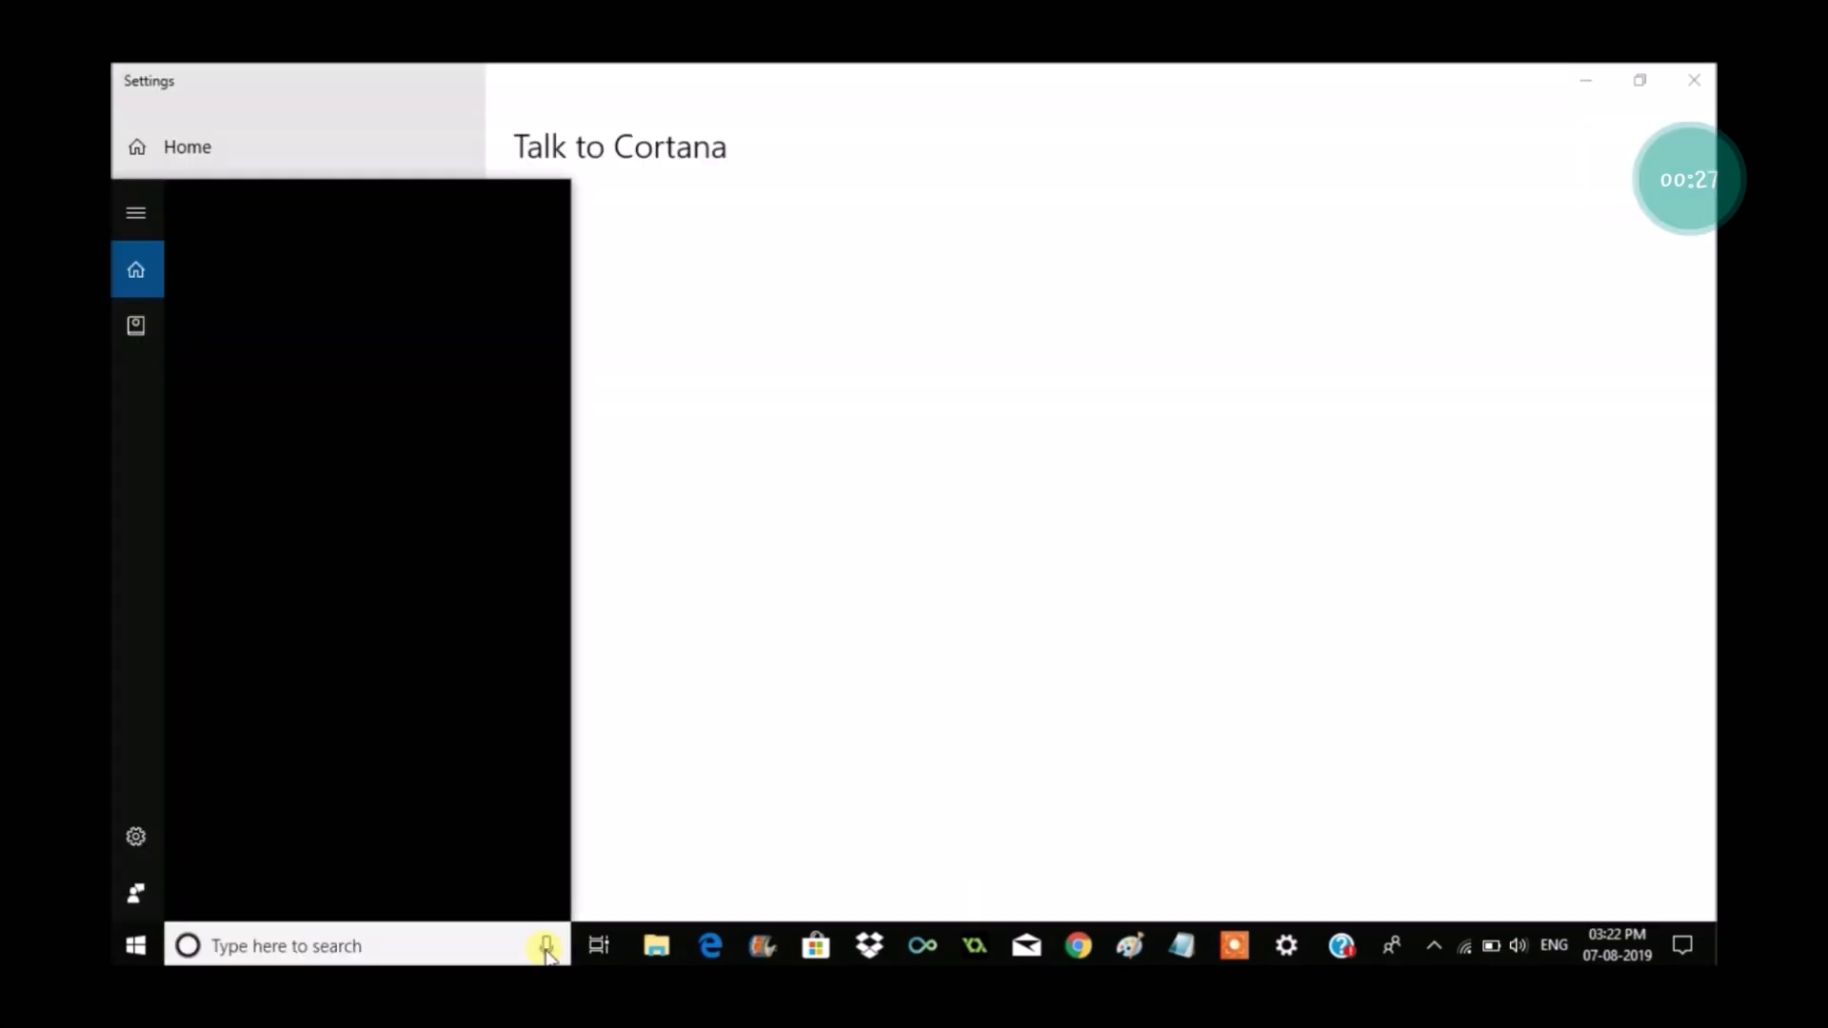
{"action": "left_click", "coordinate": [545, 946]}
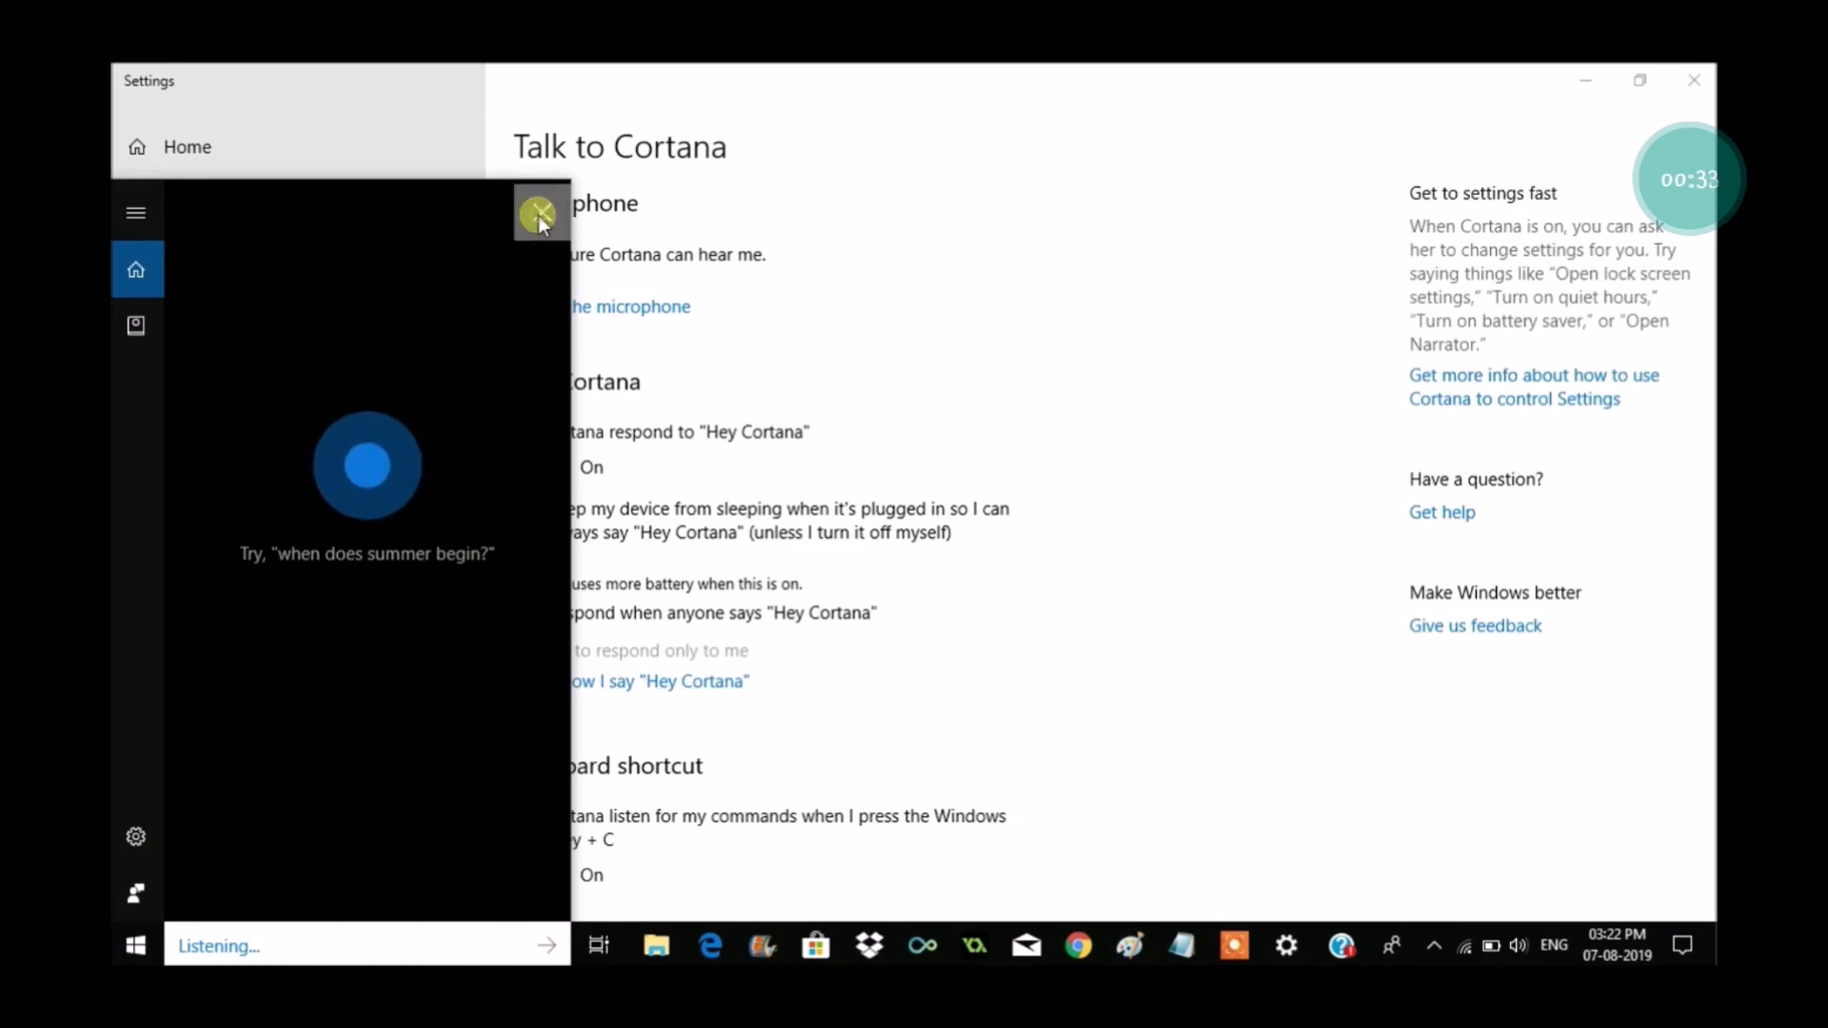
{"action": "left_click", "coordinate": [539, 213]}
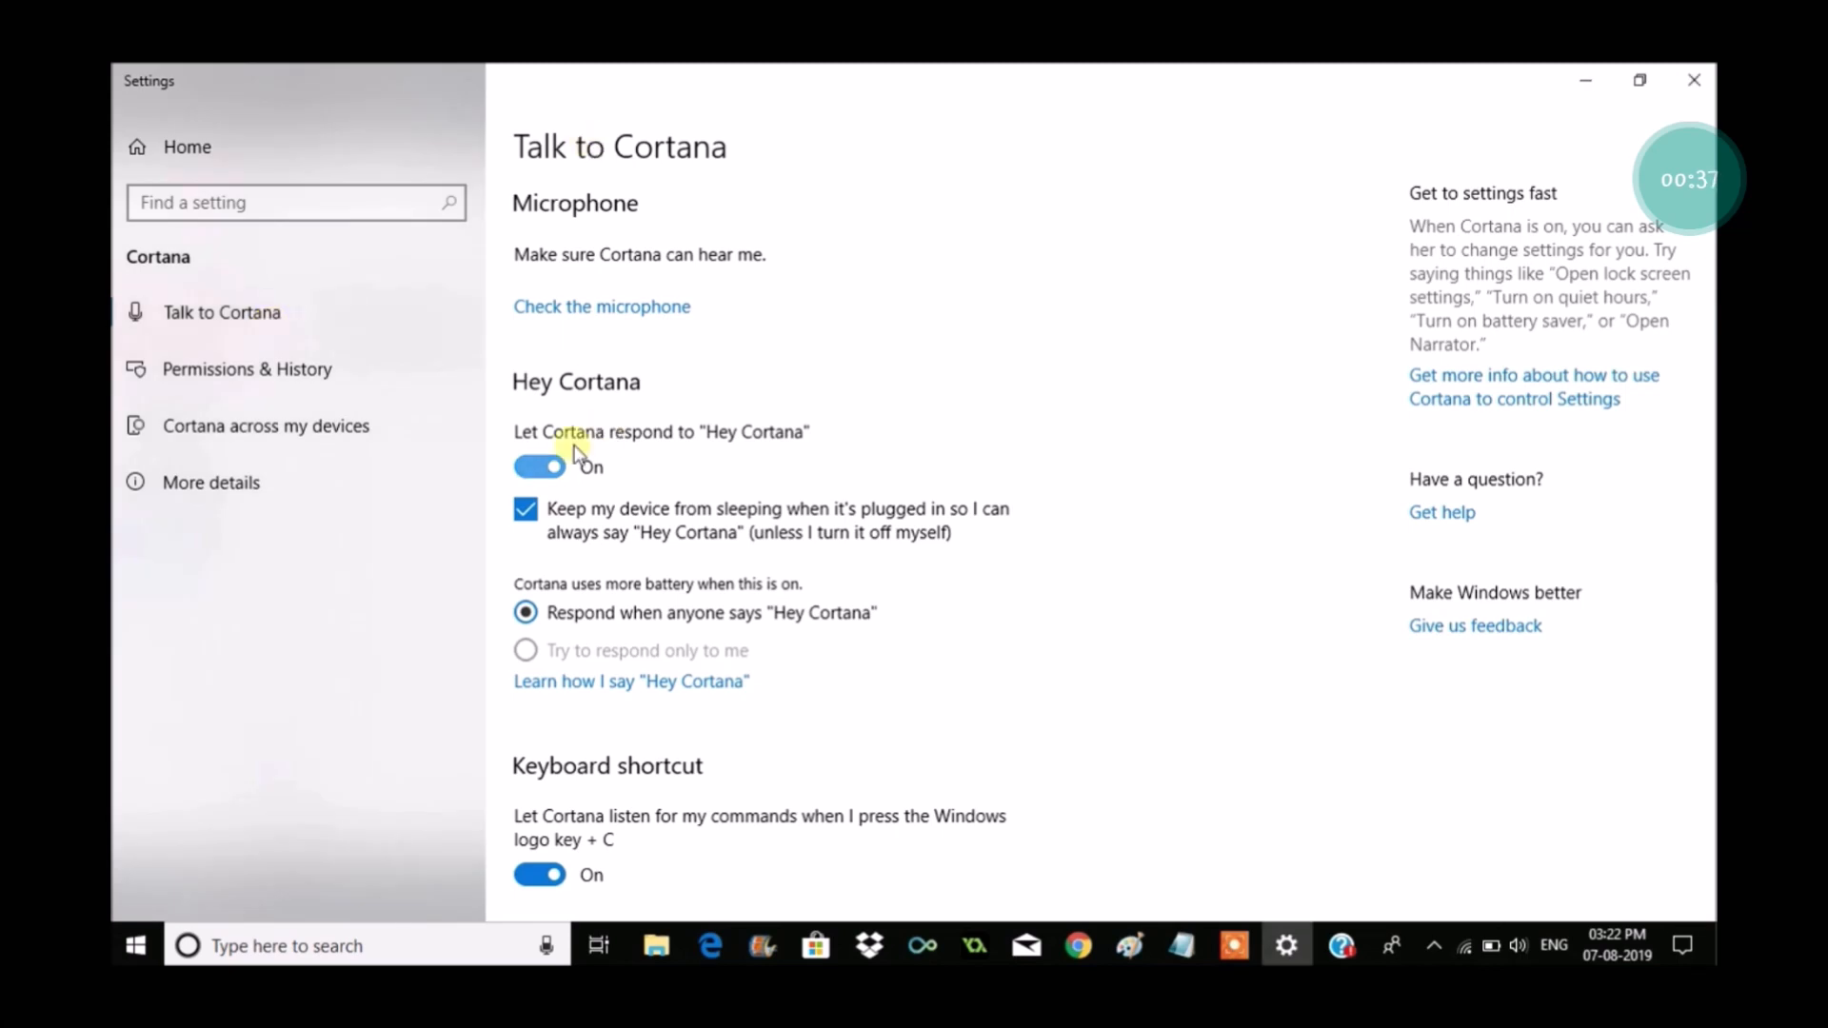
{"action": "mouse_move", "coordinate": [794, 449]}
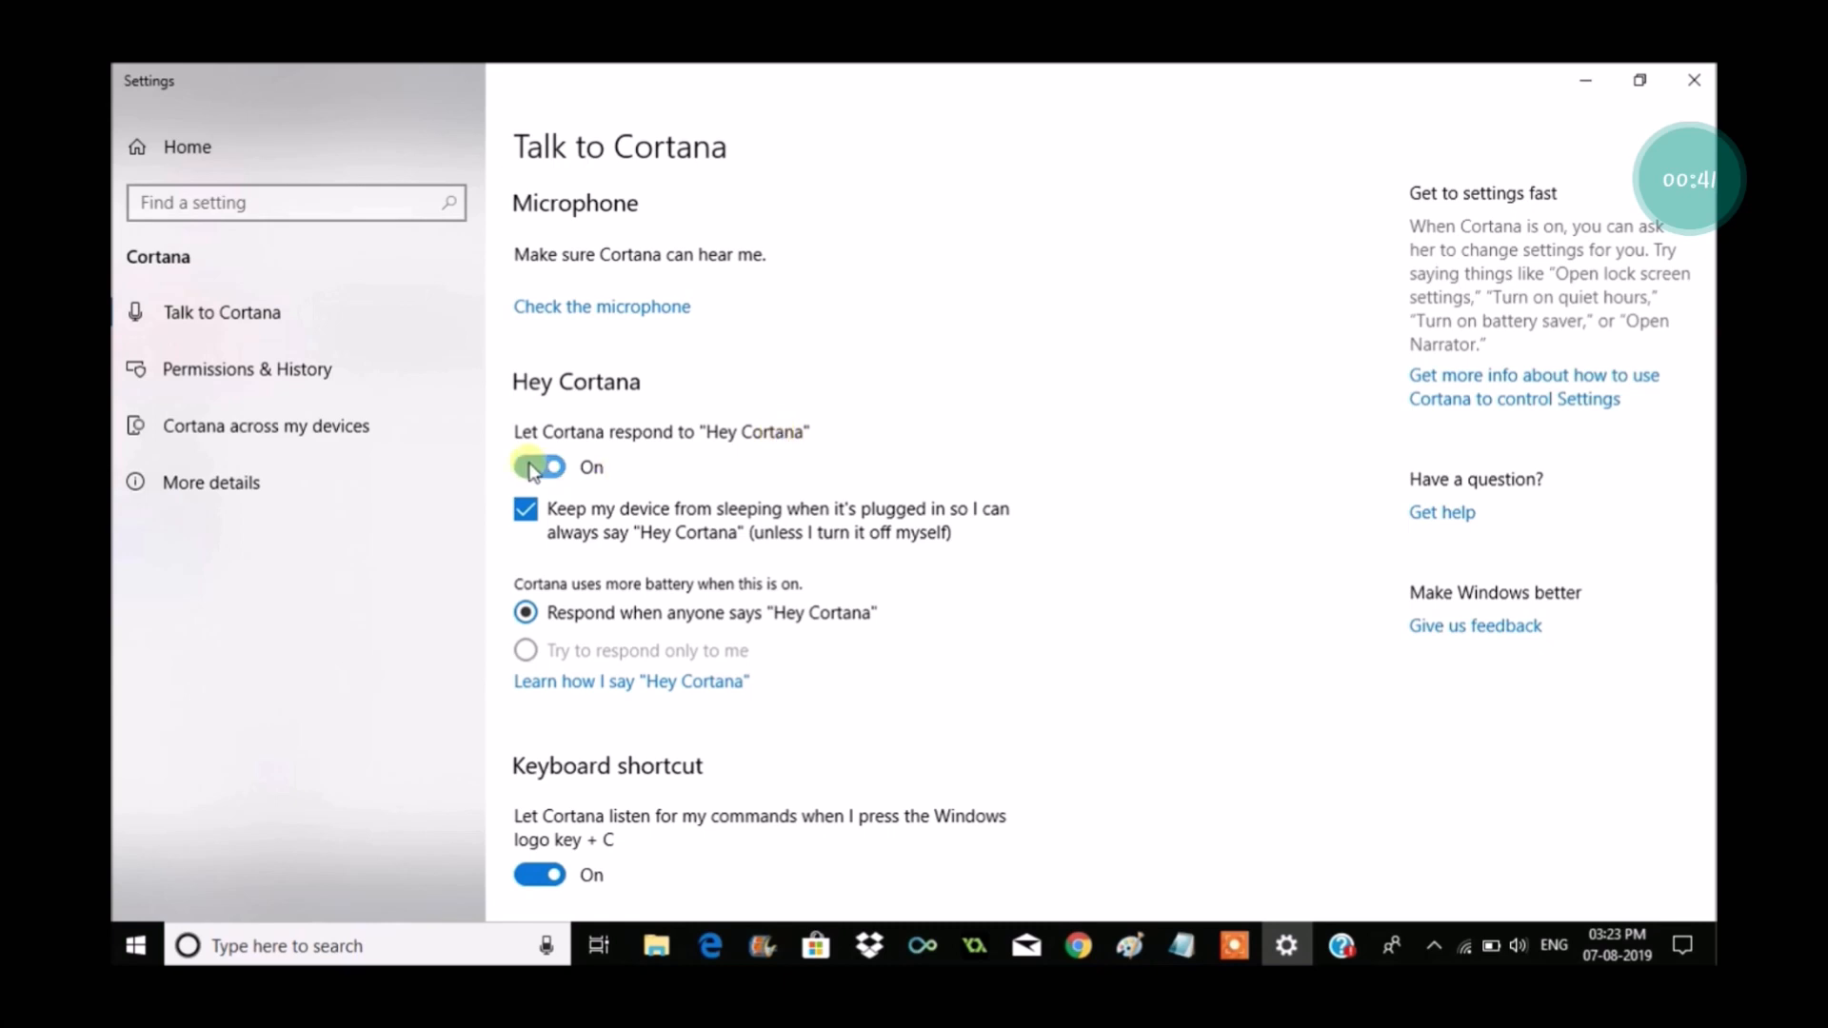
Step: Turn off Hey Cortana, its keep-awake option, and the keyboard shortcut, closing the notice
{"action": "left_click", "coordinate": [539, 466]}
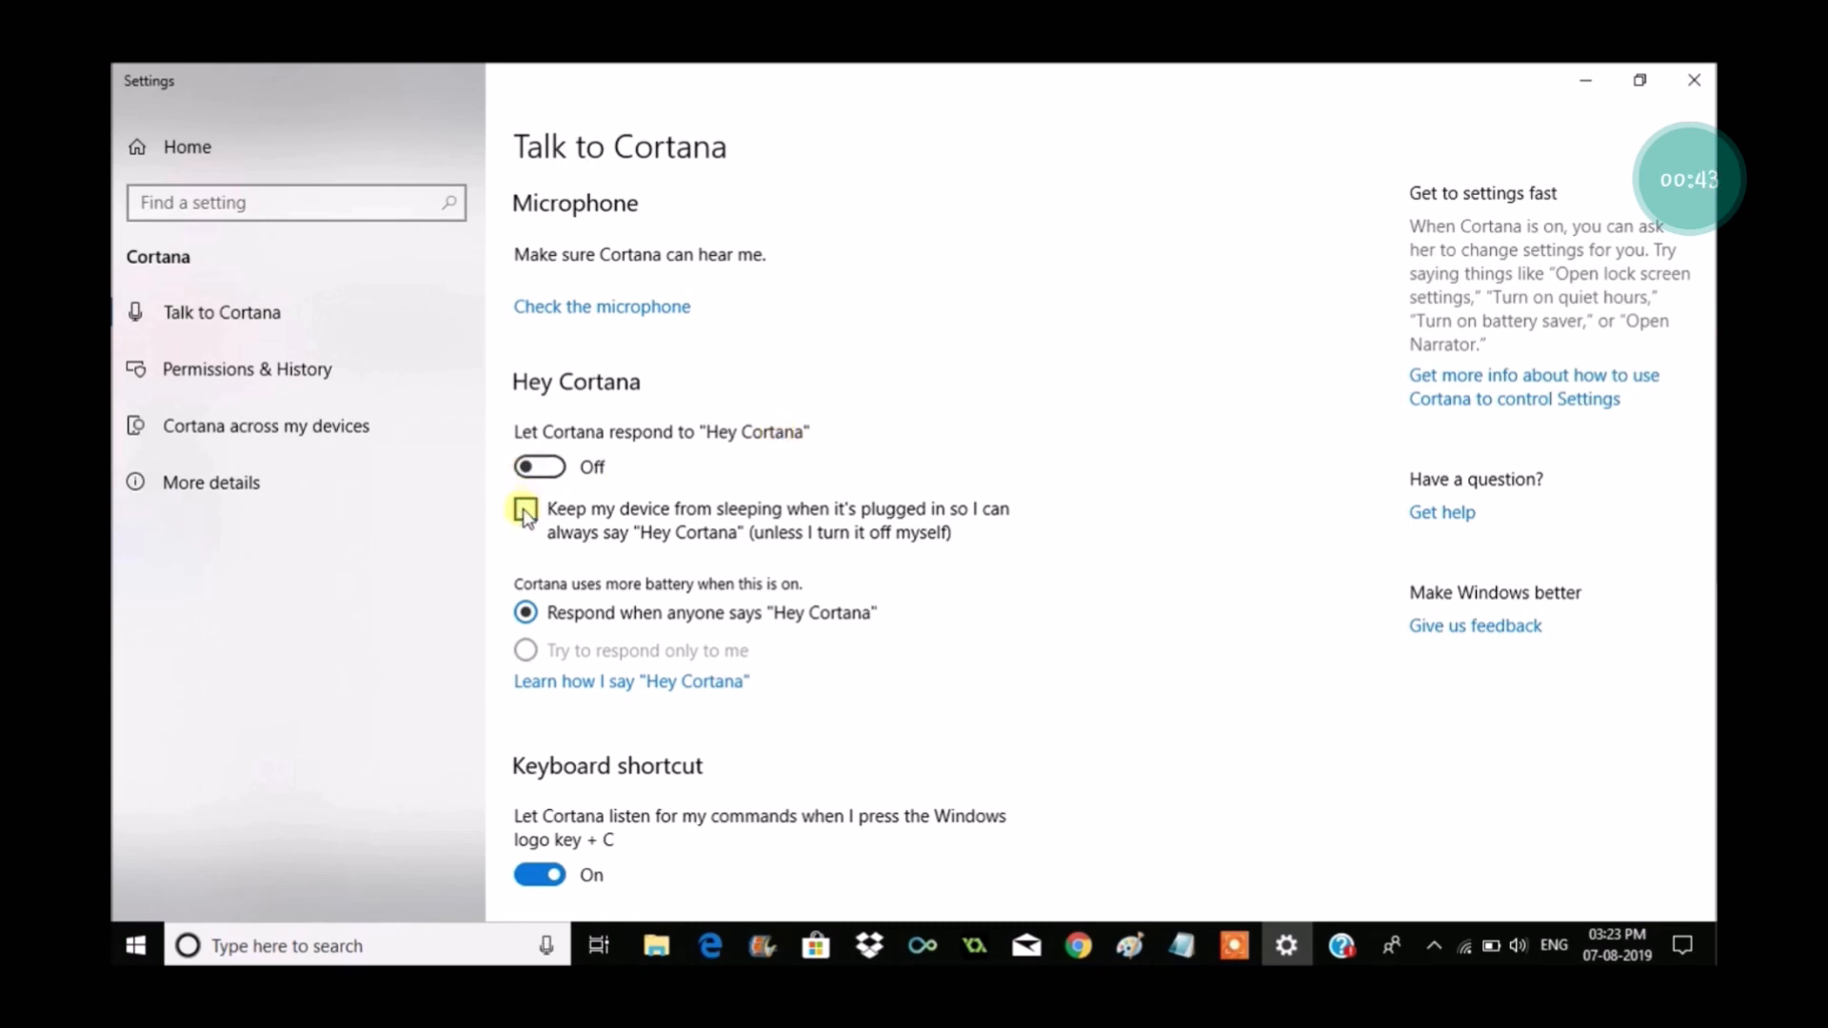
{"action": "left_click", "coordinate": [524, 515]}
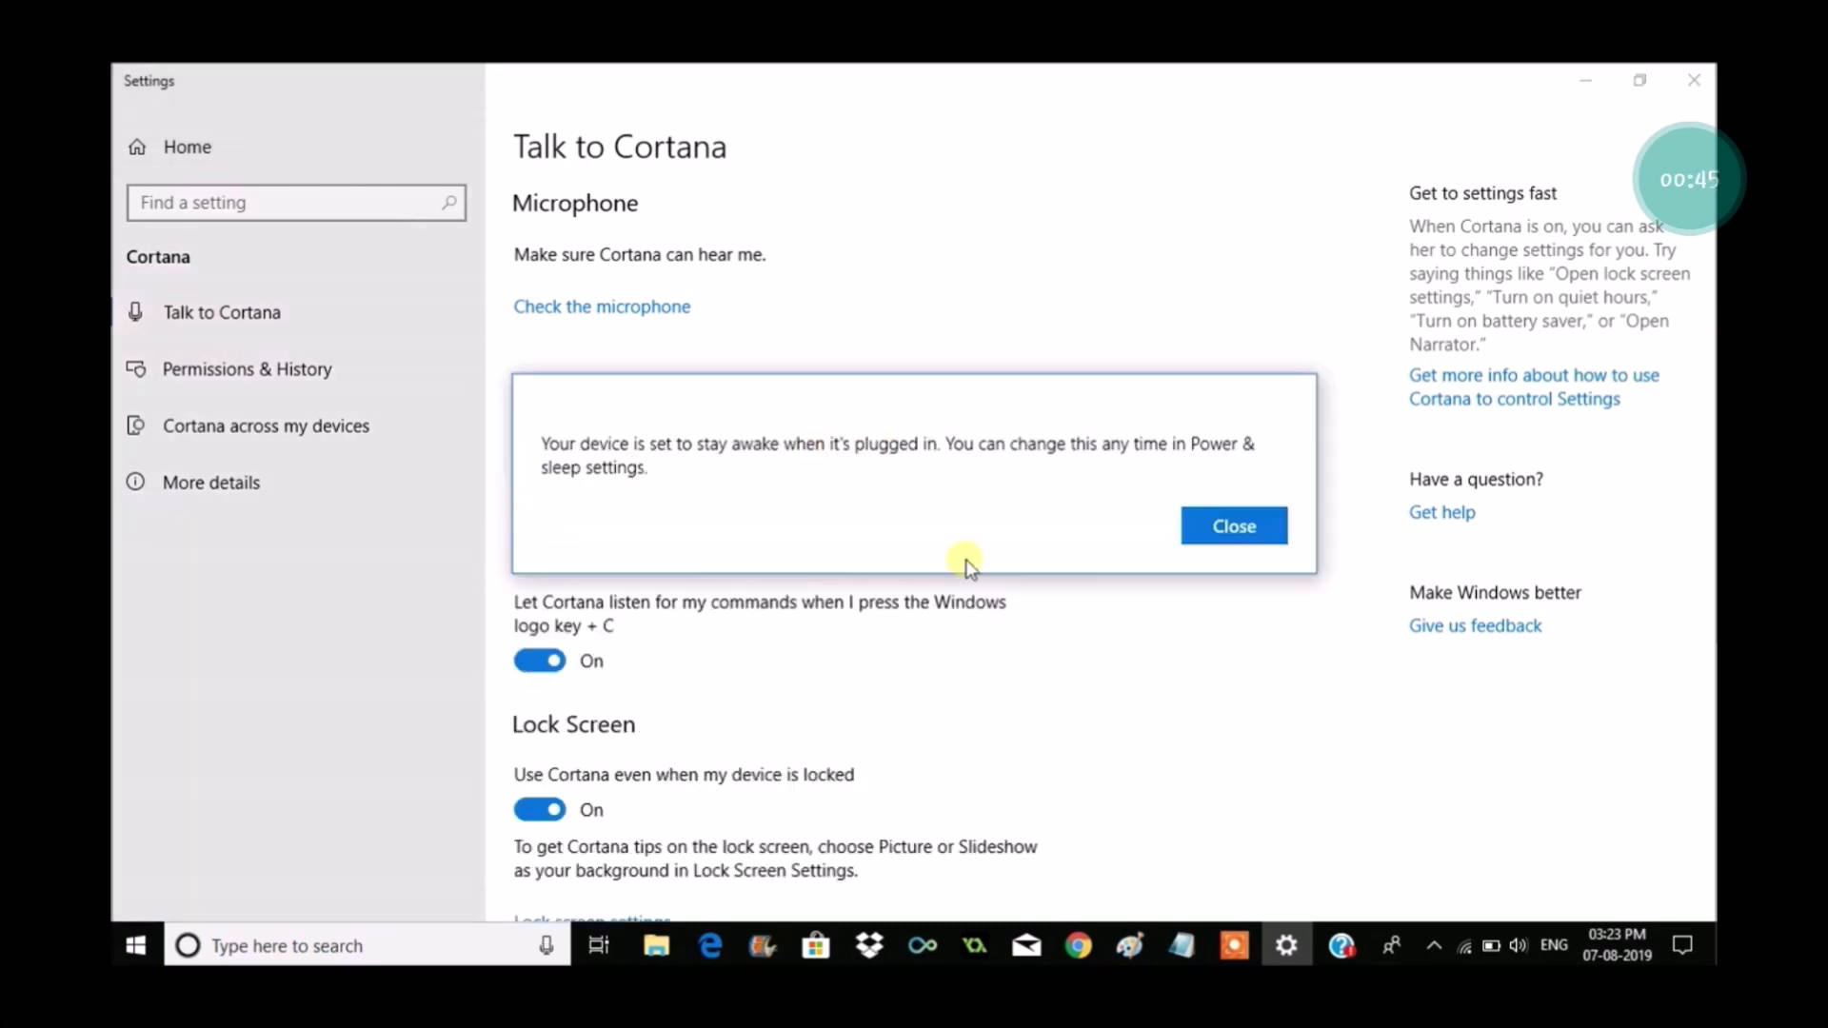
{"action": "mouse_move", "coordinate": [1143, 516]}
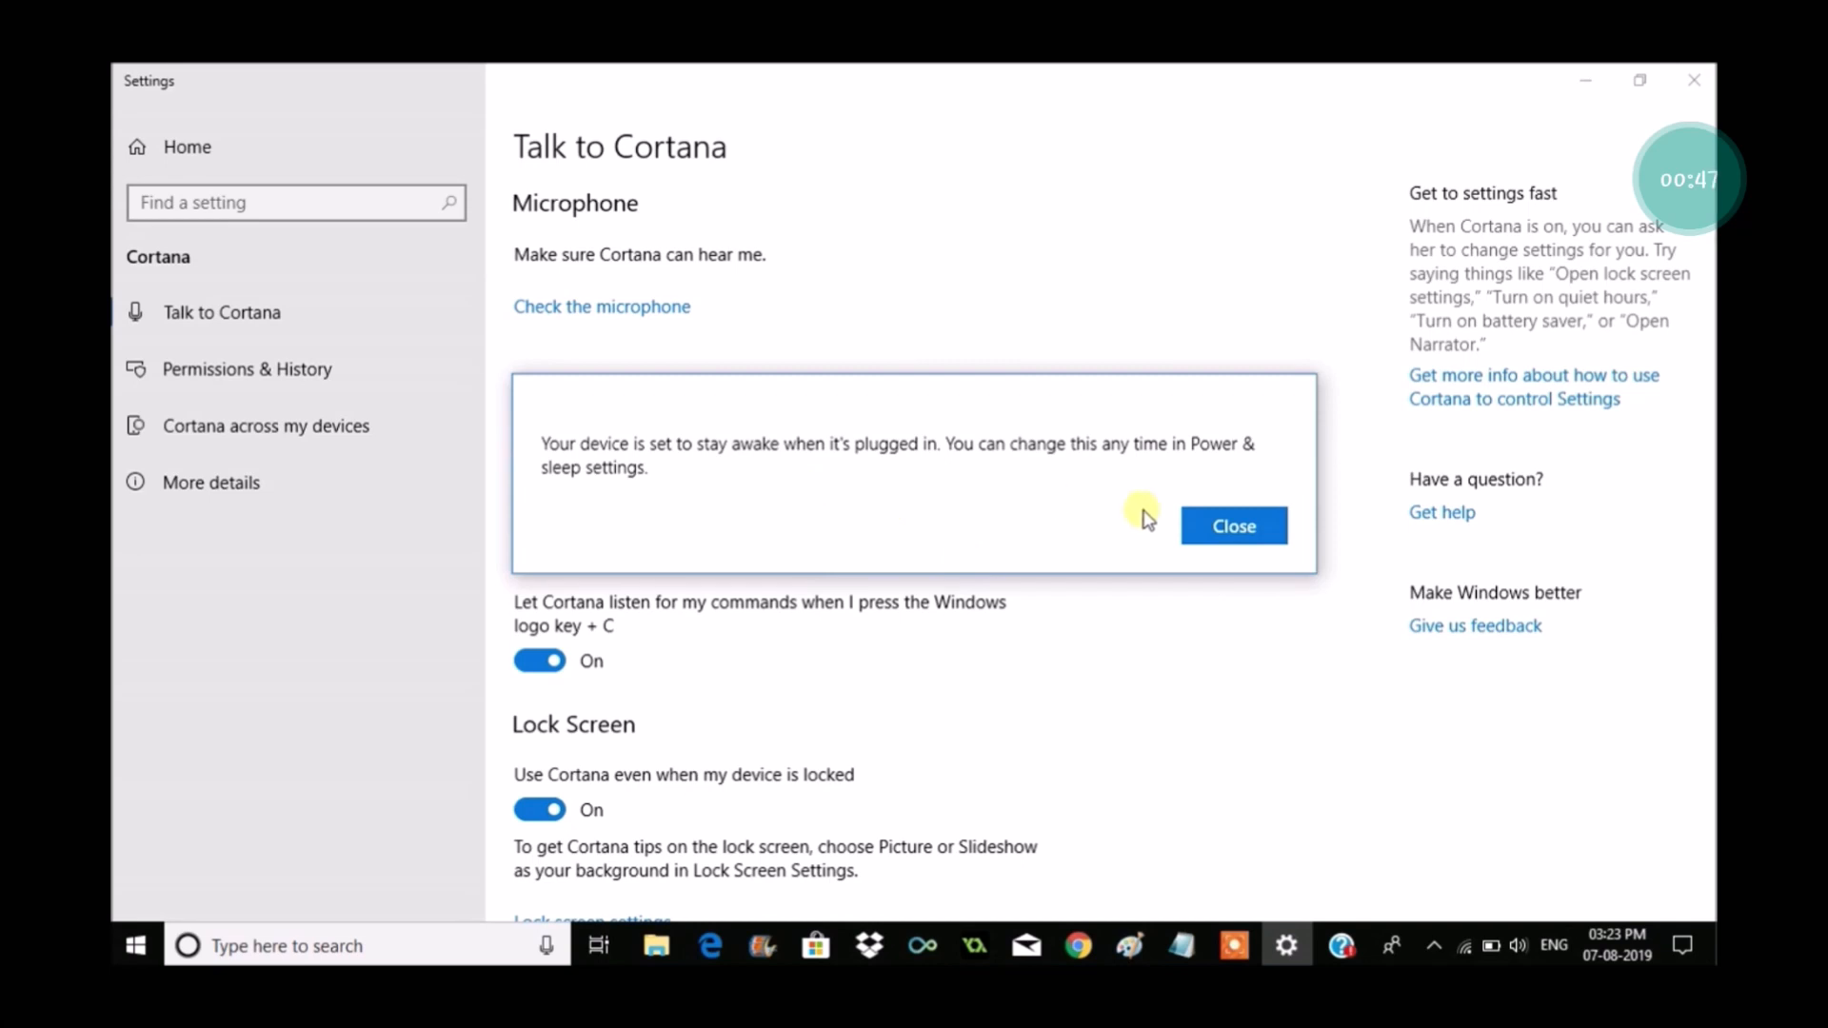
{"action": "left_click", "coordinate": [1232, 526]}
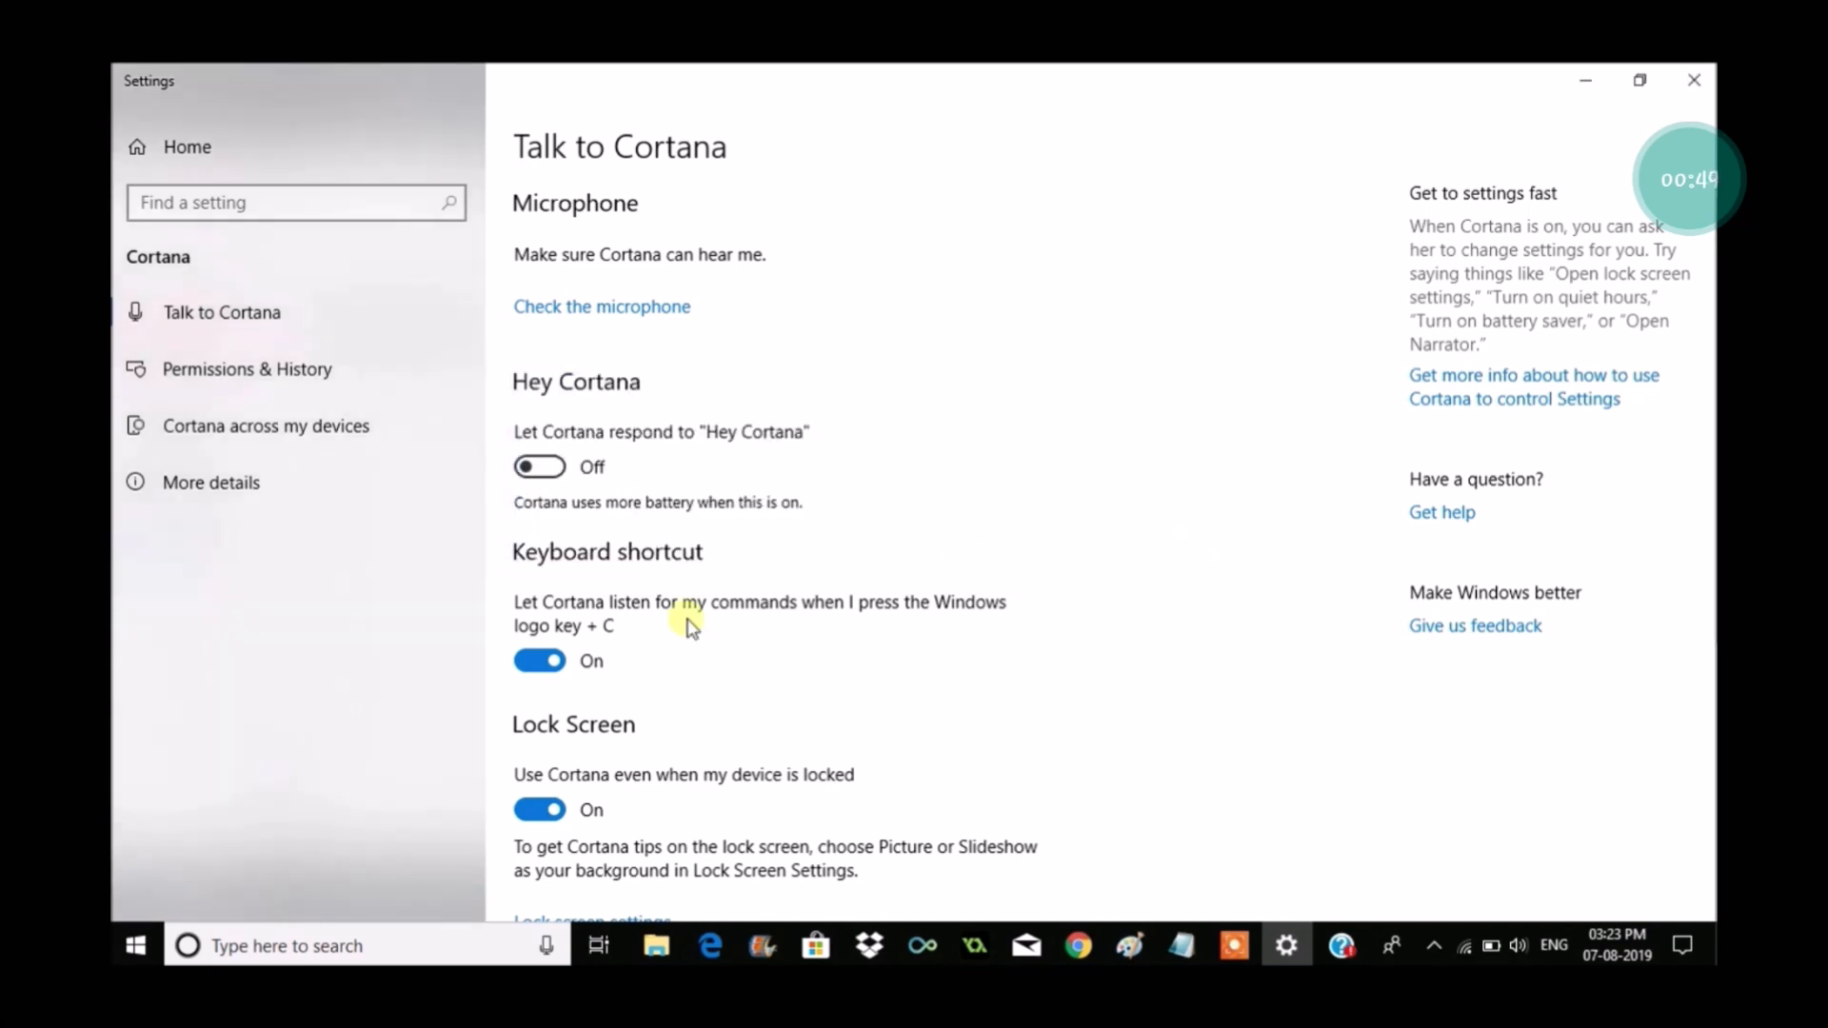
{"action": "left_click", "coordinate": [539, 660]}
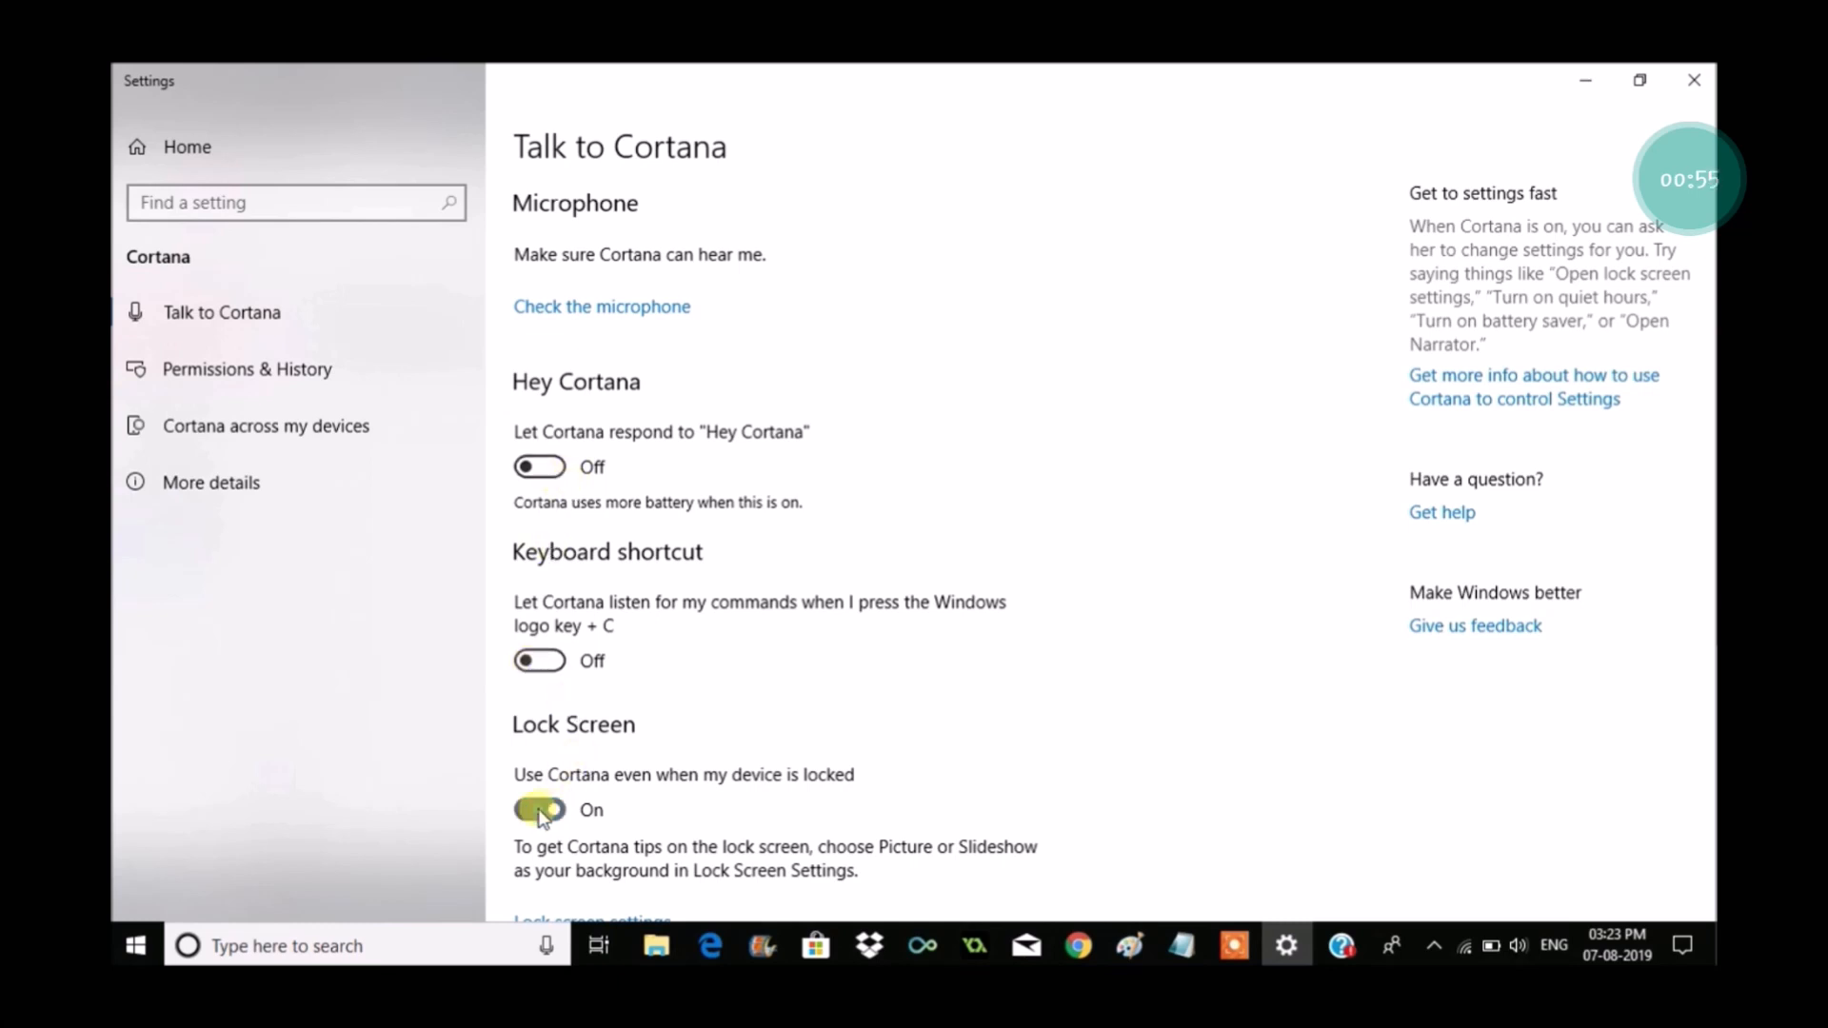
Step: Switch off 'Use Cortana even when my device is locked'
{"action": "left_click", "coordinate": [539, 809]}
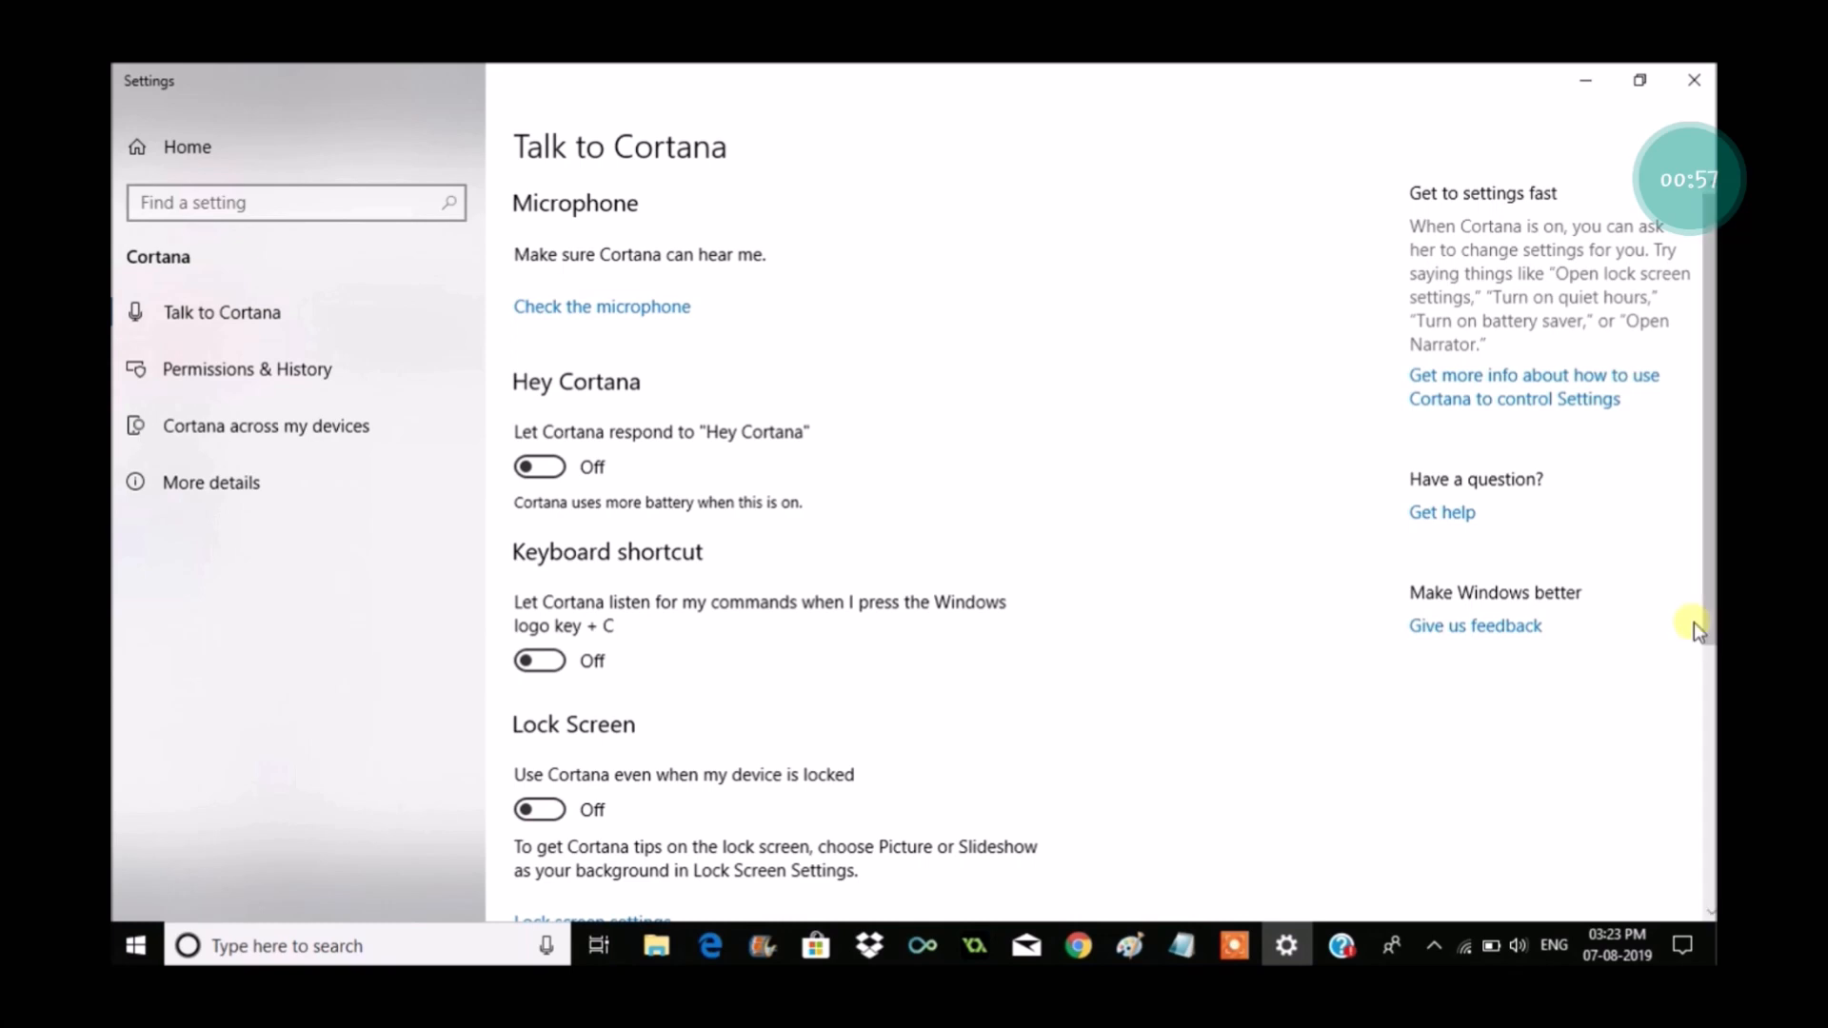
{"action": "scroll", "scroll_direction": "down", "scroll_amount": 3}
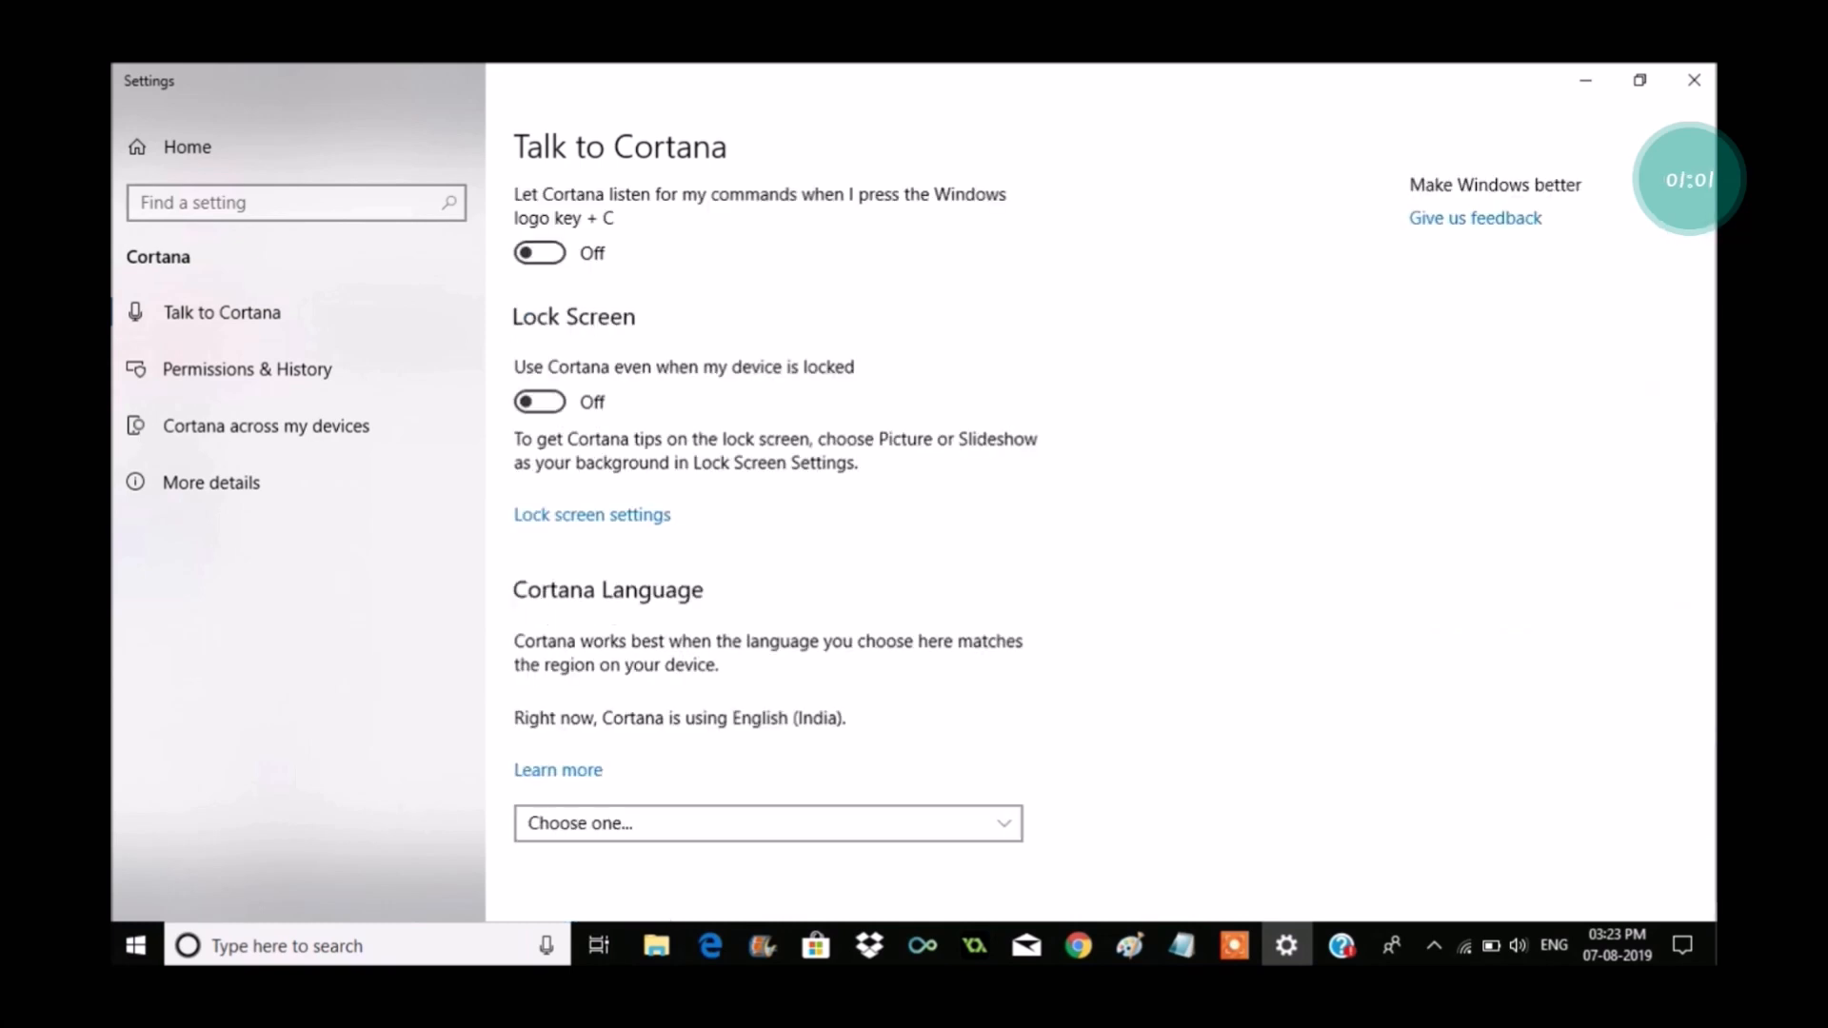
{"action": "scroll", "scroll_direction": "up", "scroll_amount": 3}
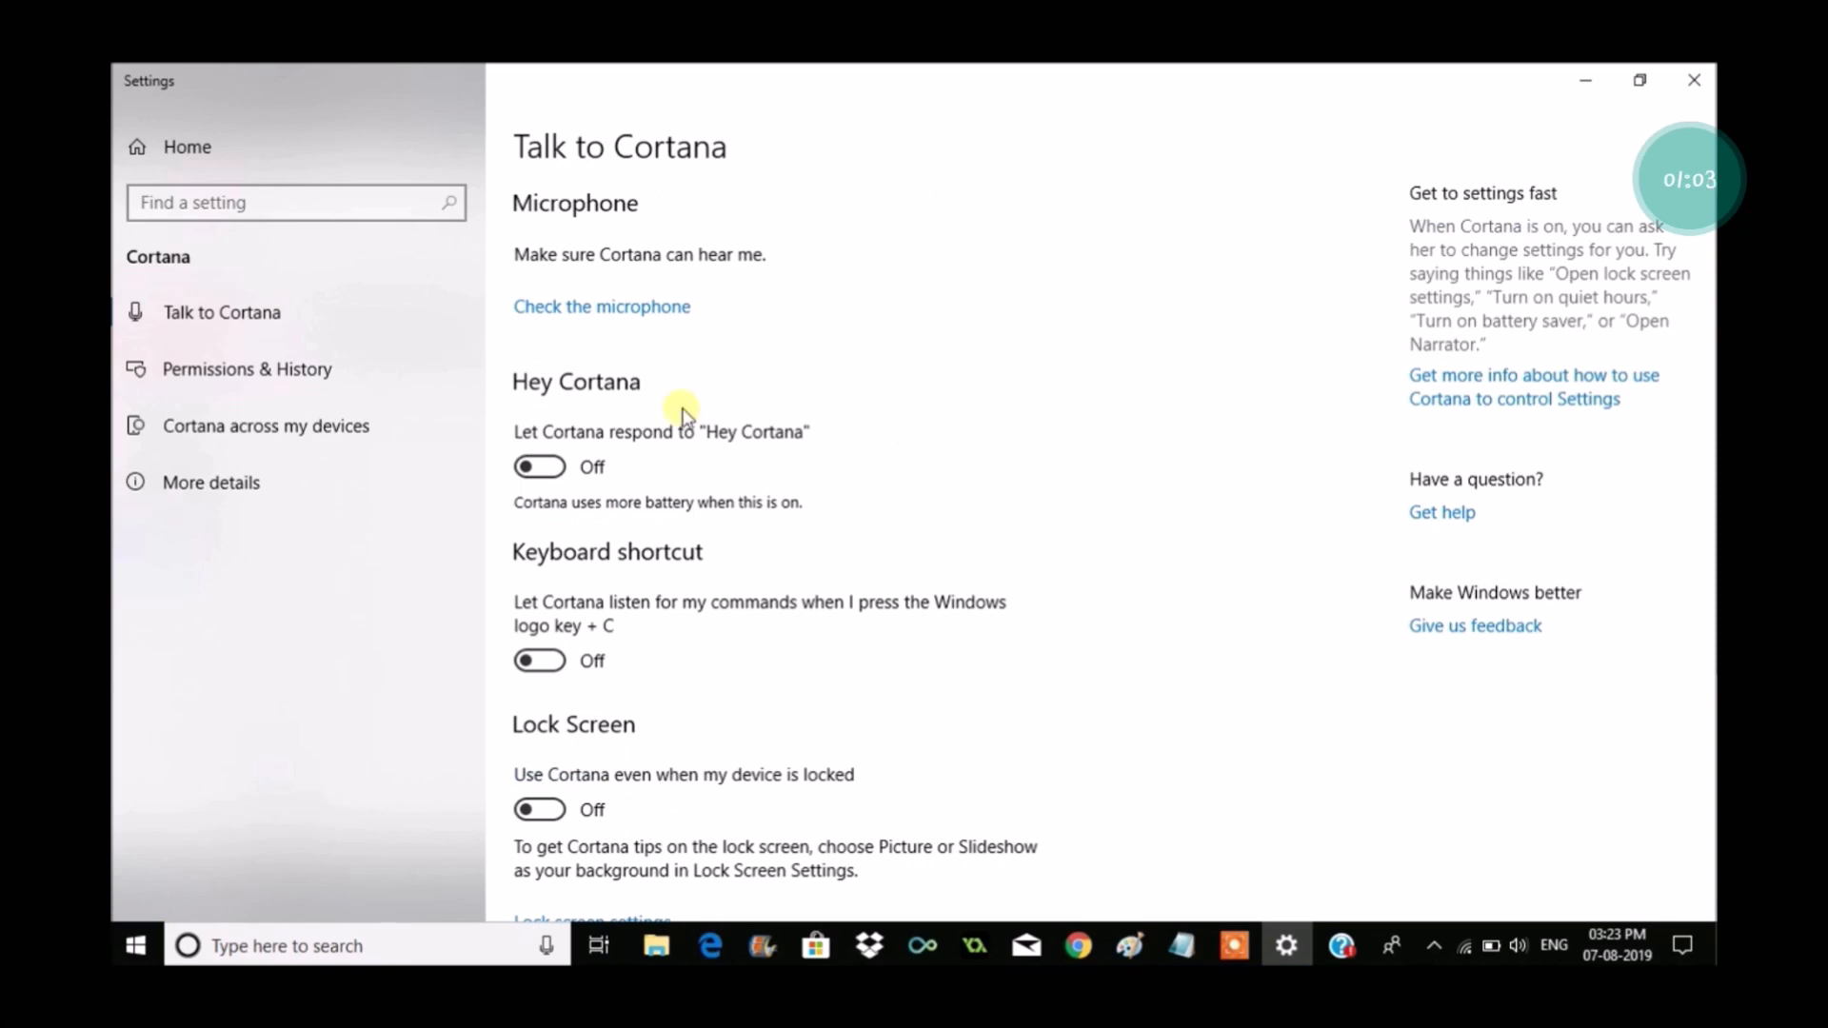
{"action": "mouse_move", "coordinate": [697, 515]}
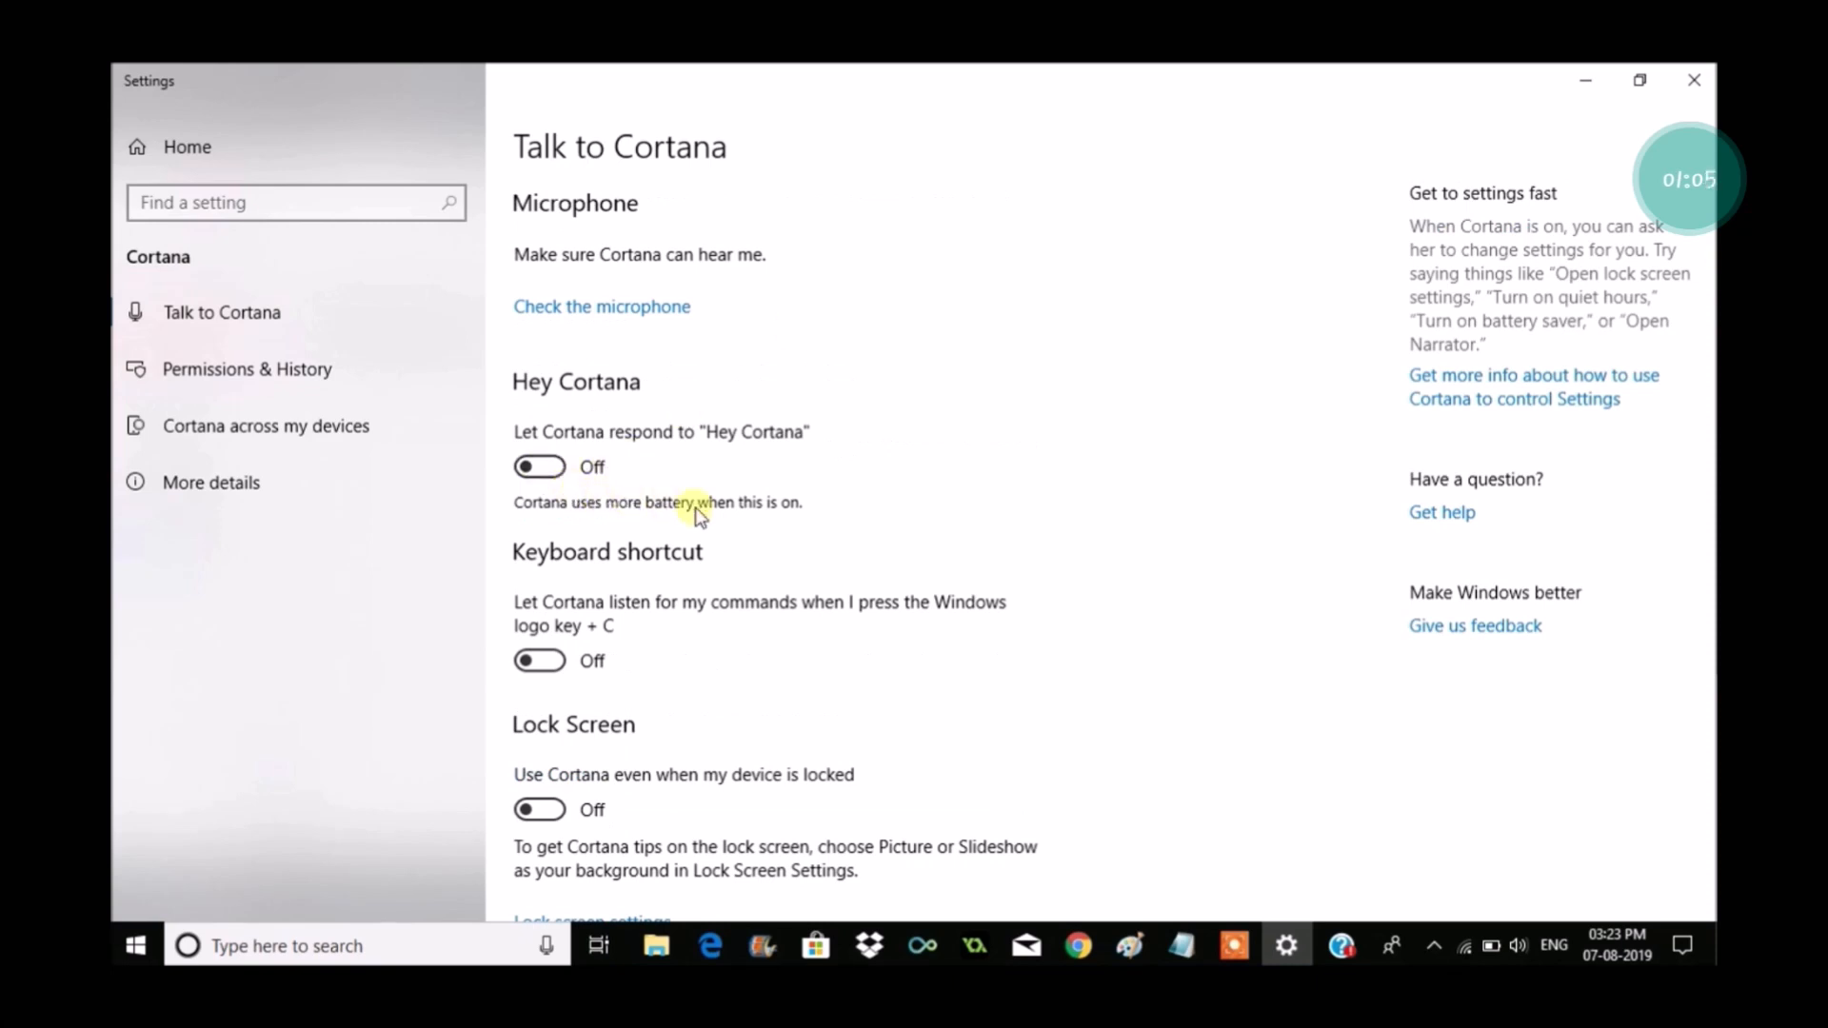